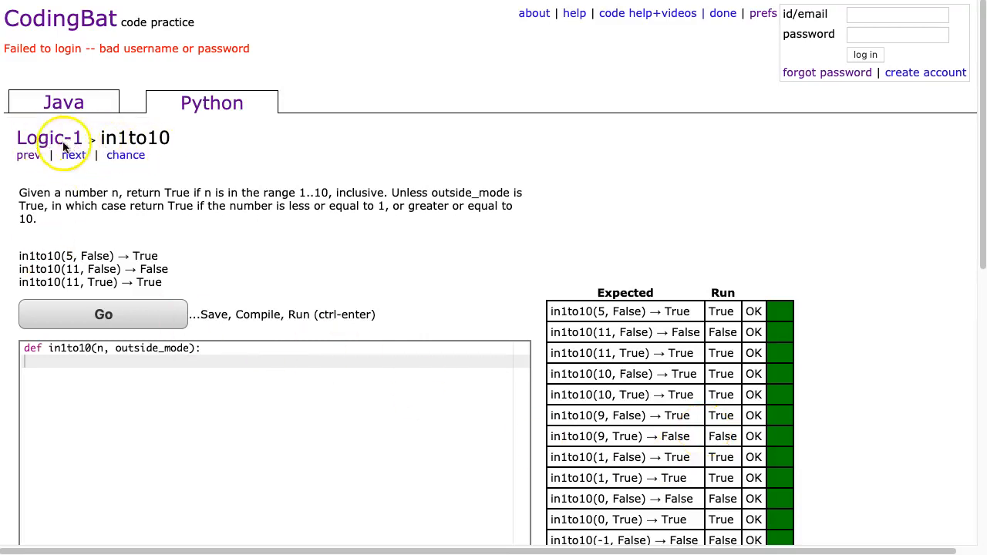
mouse_move(194, 111)
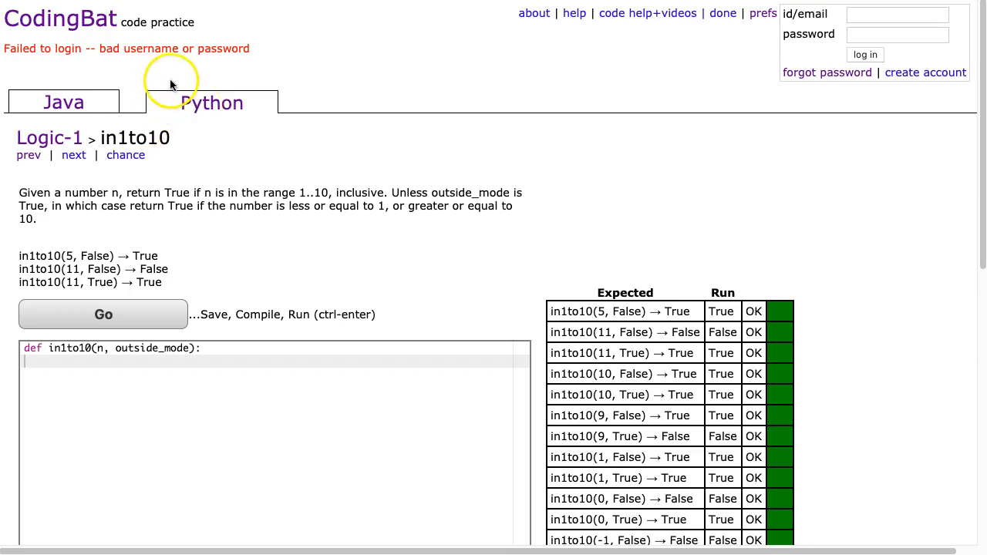
mouse_move(202, 247)
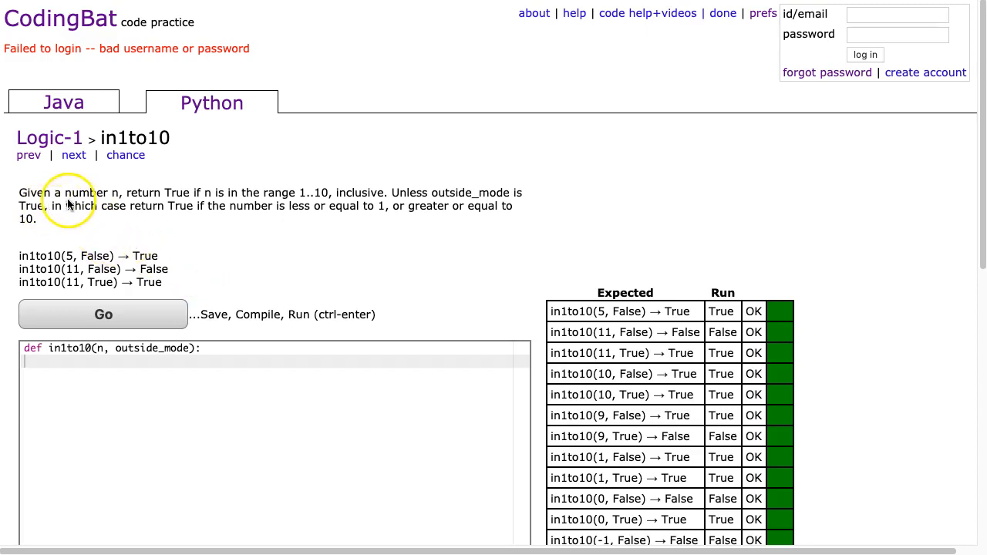
mouse_move(259, 197)
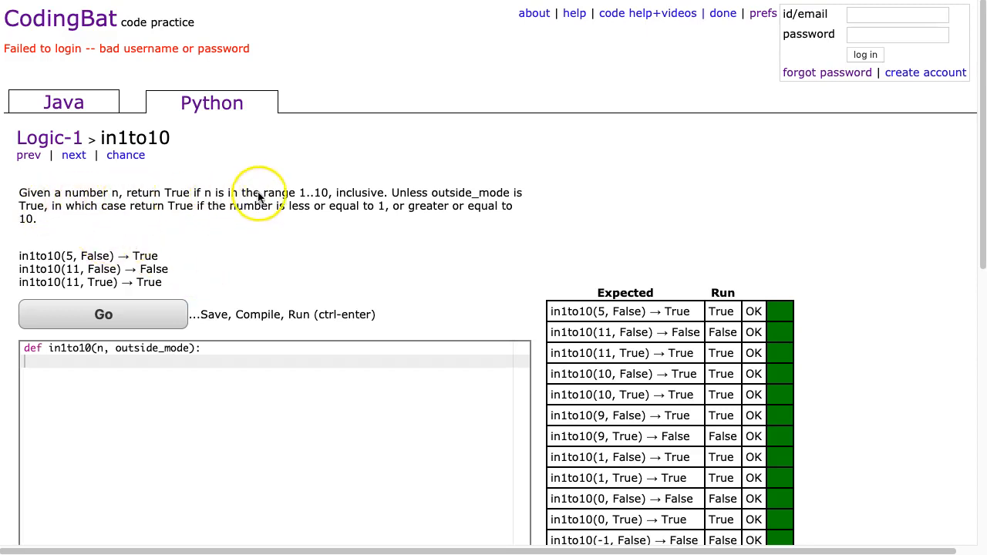
mouse_move(442, 202)
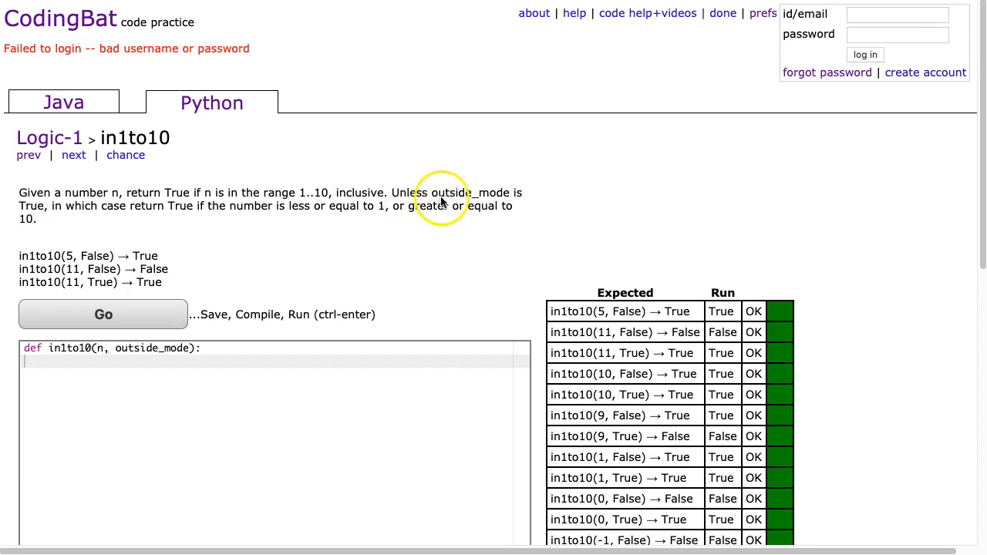
mouse_move(160, 212)
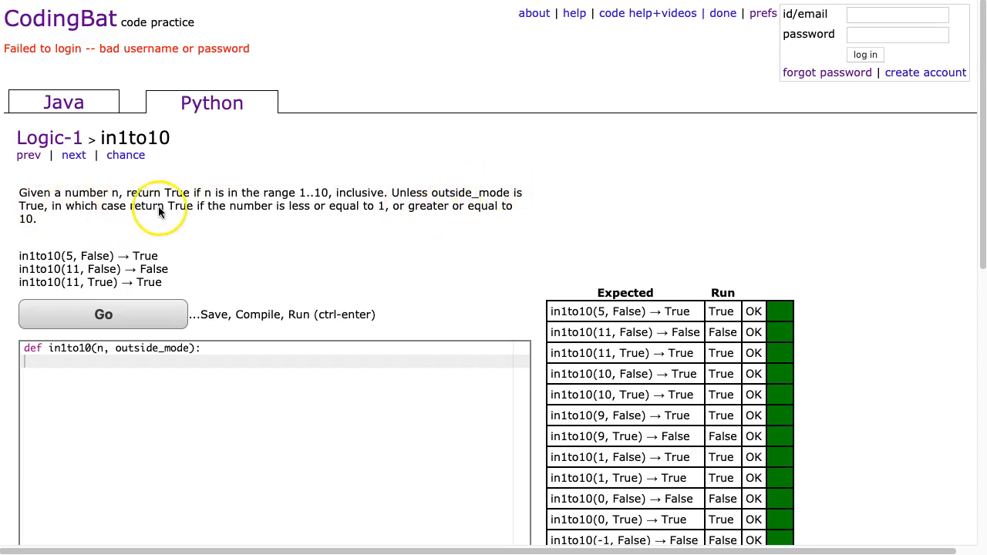
mouse_move(368, 215)
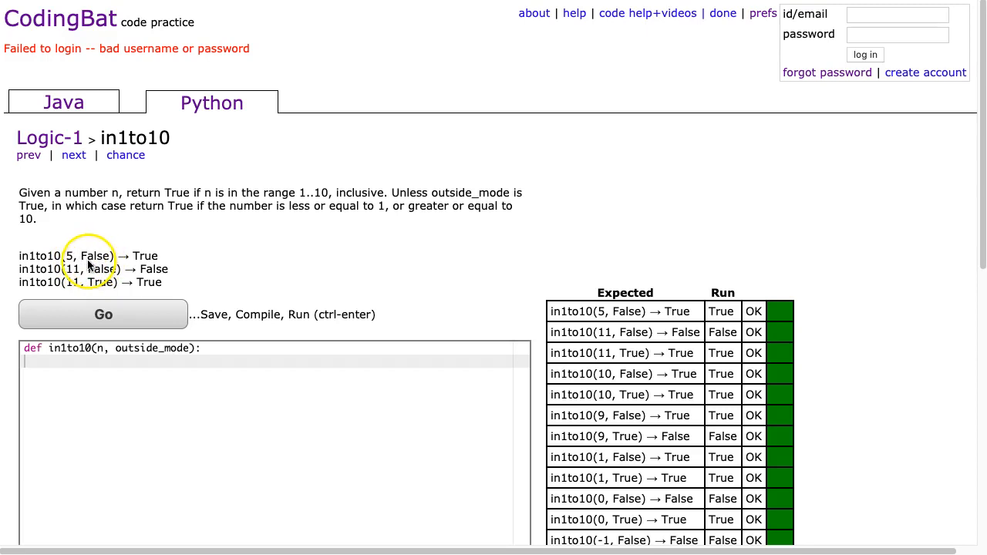
mouse_move(131, 269)
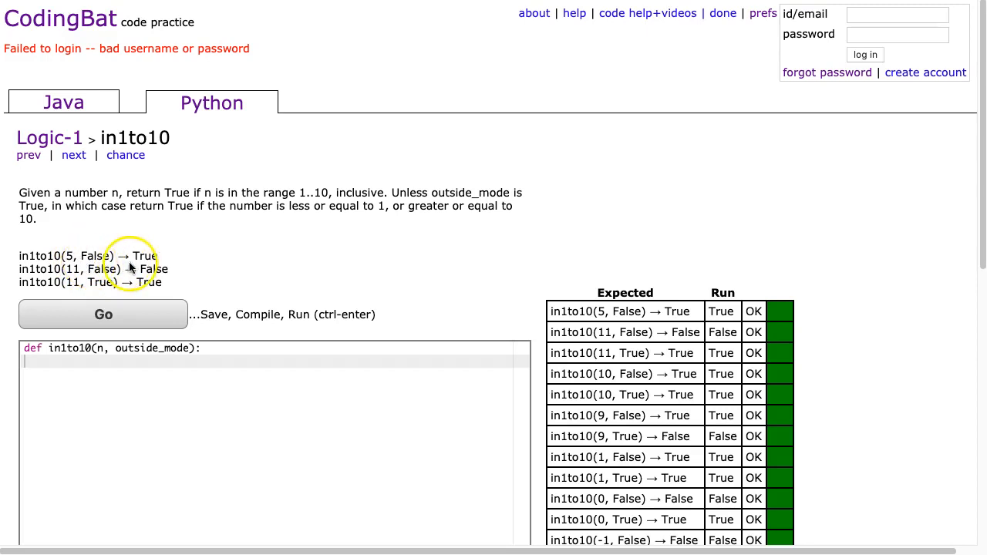
mouse_move(70, 275)
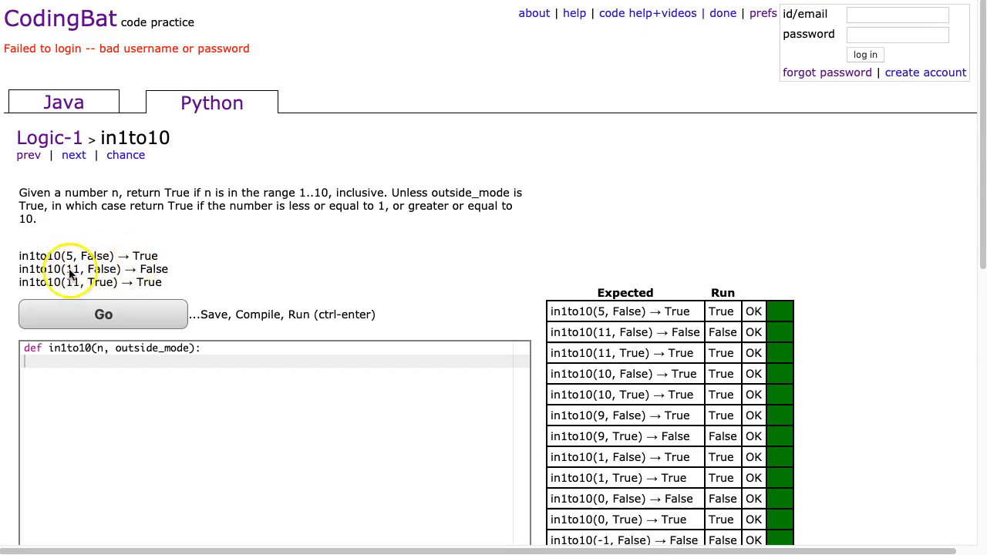
mouse_move(147, 275)
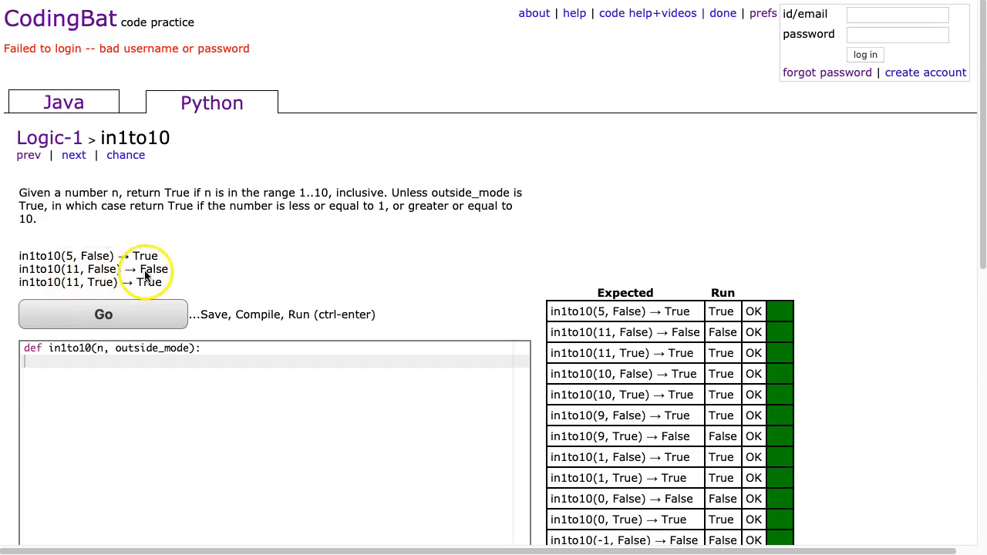
mouse_move(89, 278)
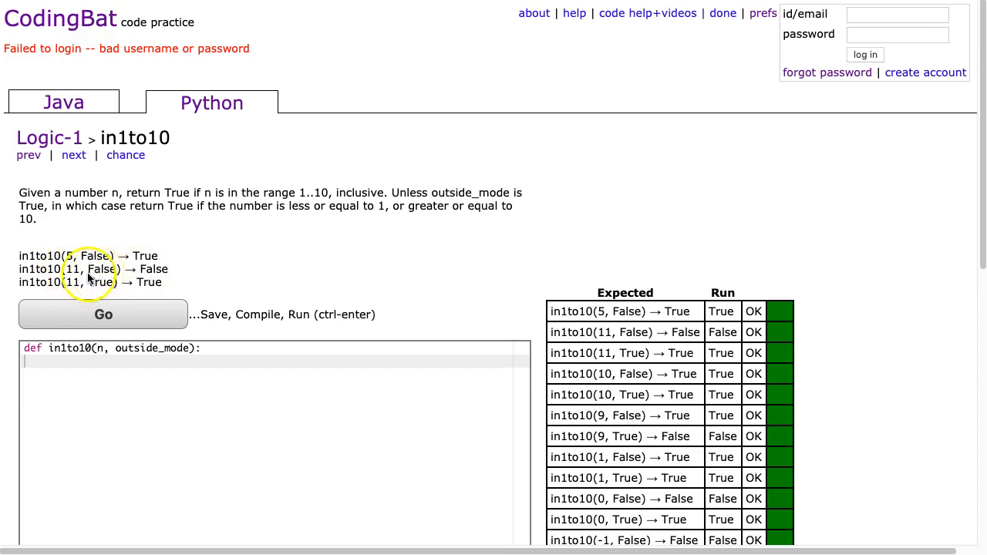
mouse_move(73, 279)
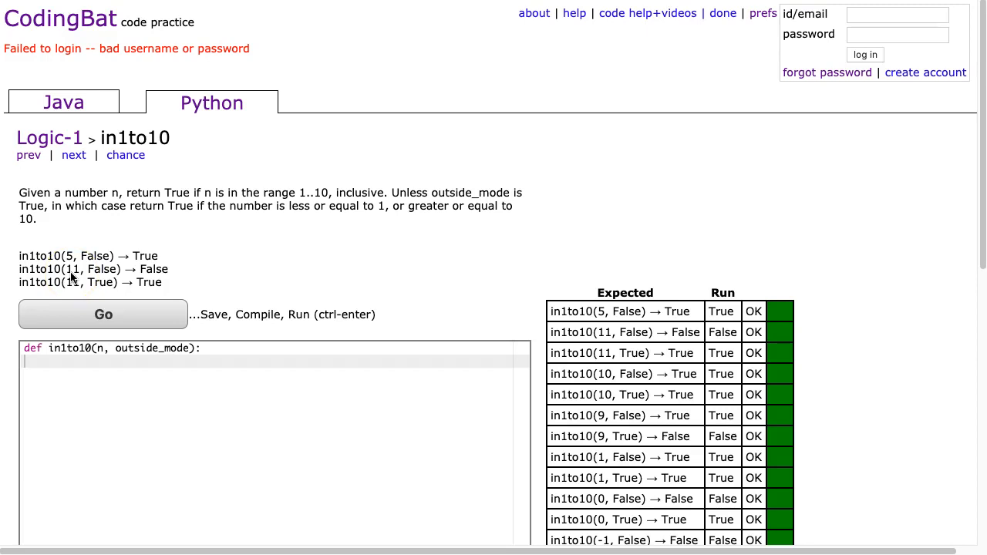
mouse_move(68, 282)
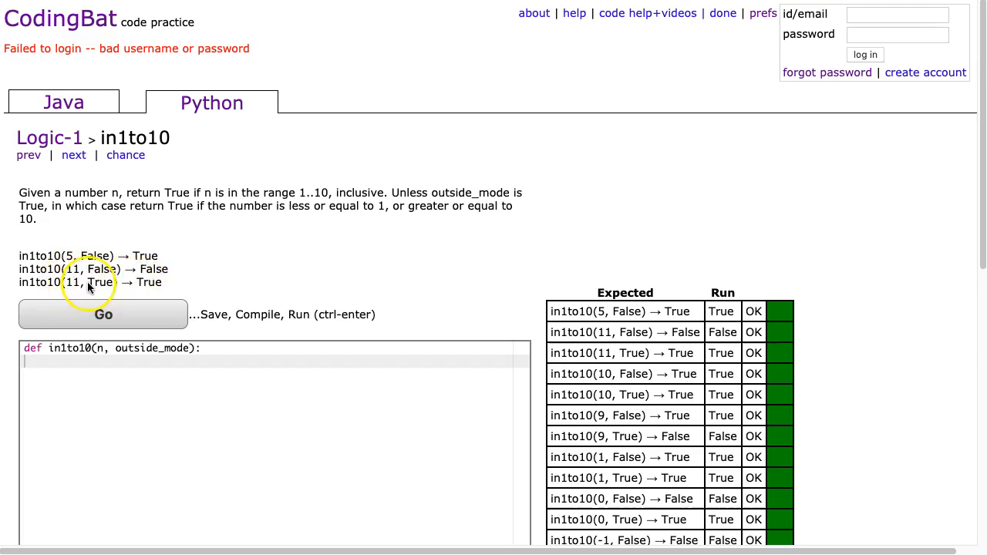
mouse_move(77, 289)
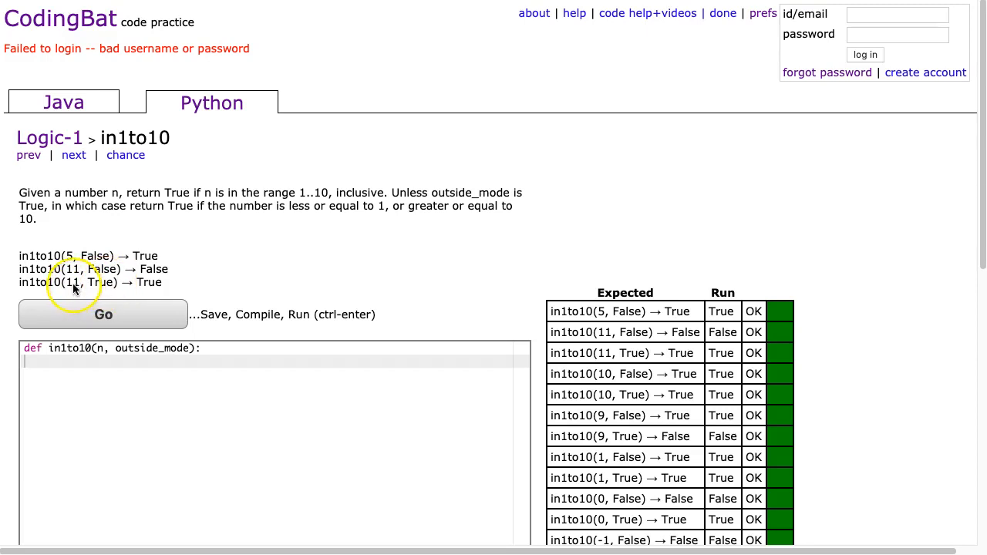
mouse_move(74, 302)
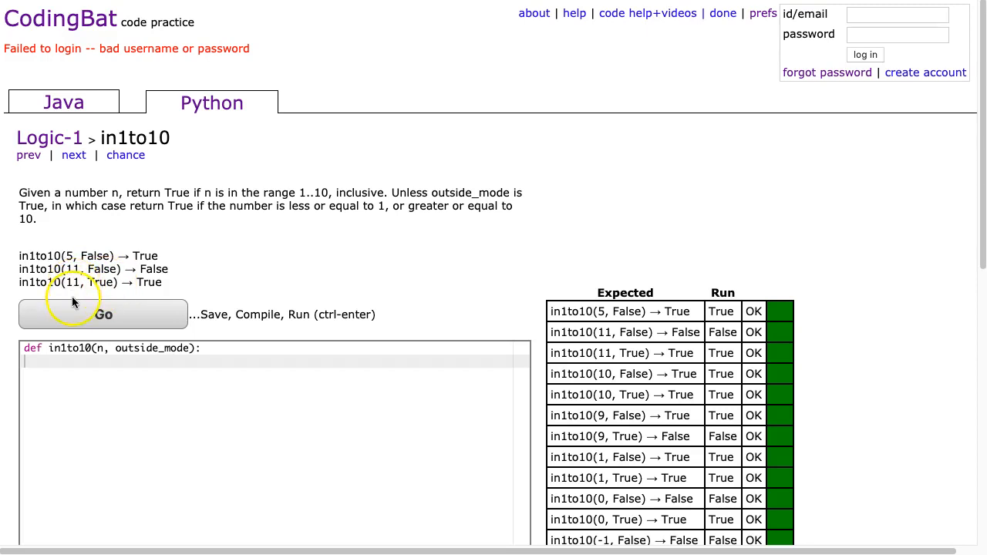
mouse_move(68, 296)
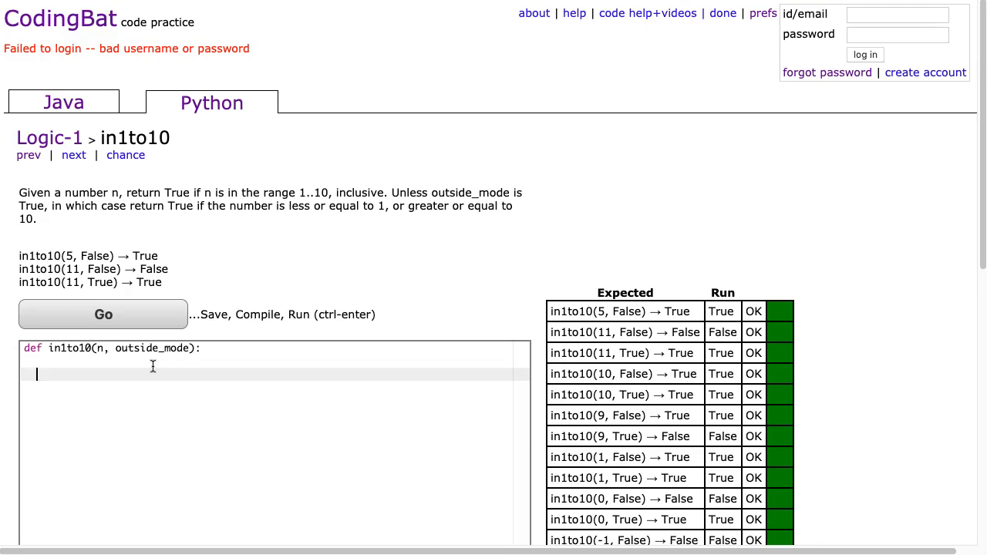
- Write the outside_mode branch: 'if outside: return n <= 1 || n >= 10'
type("if")
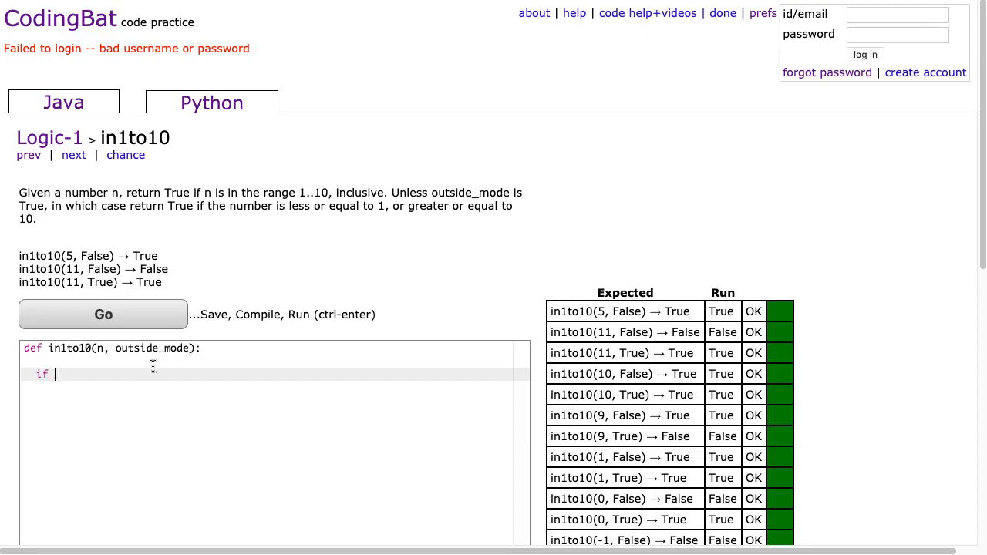
type("outside_mode:")
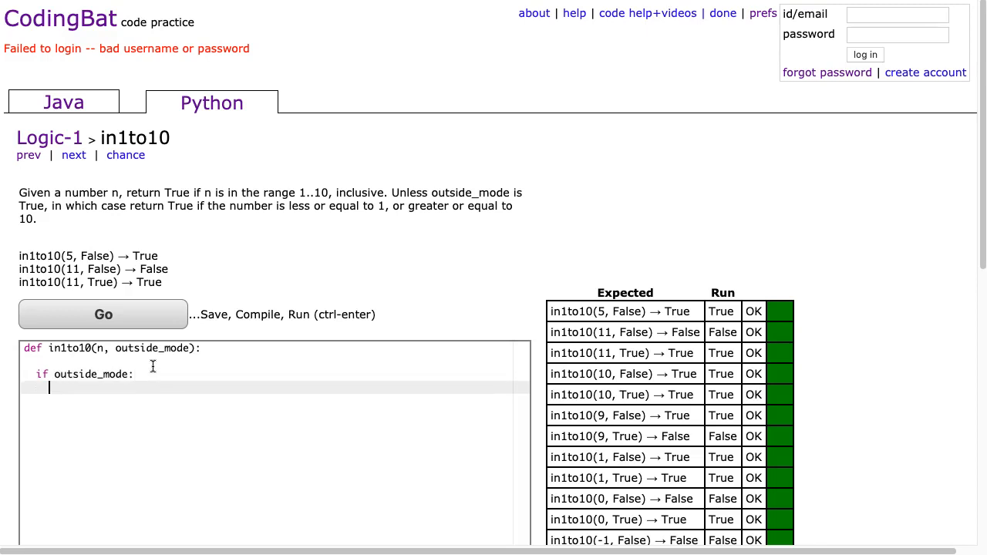
type("re")
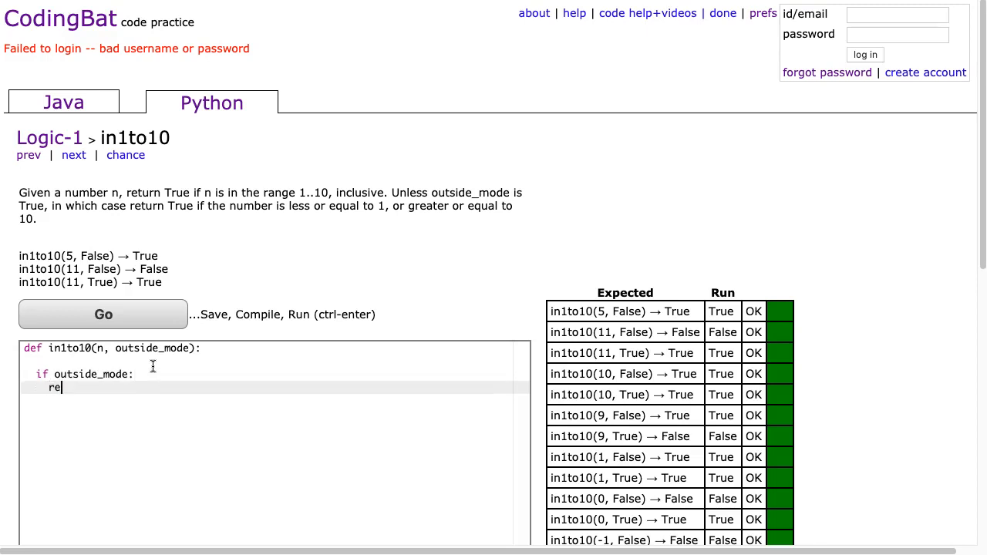
type("turn n")
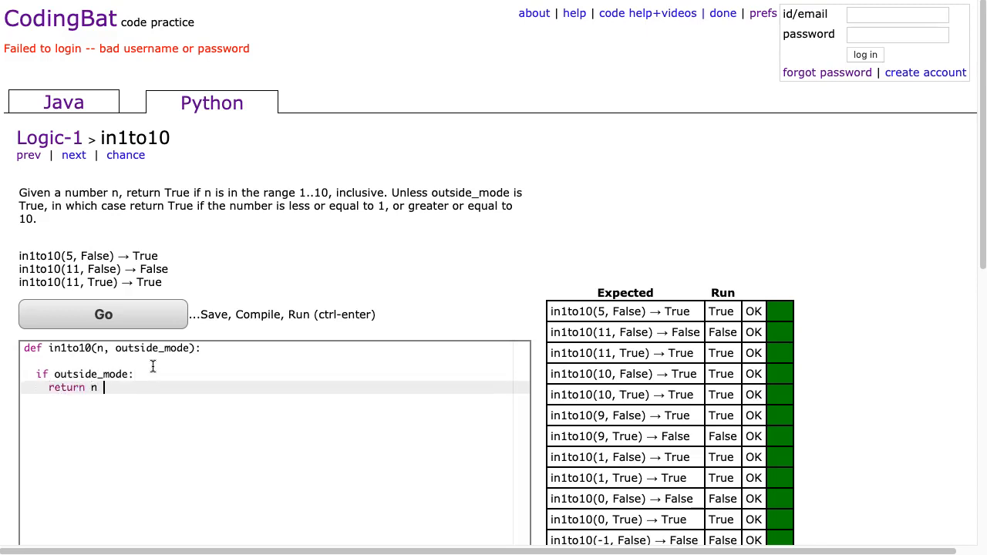
type("<= 1")
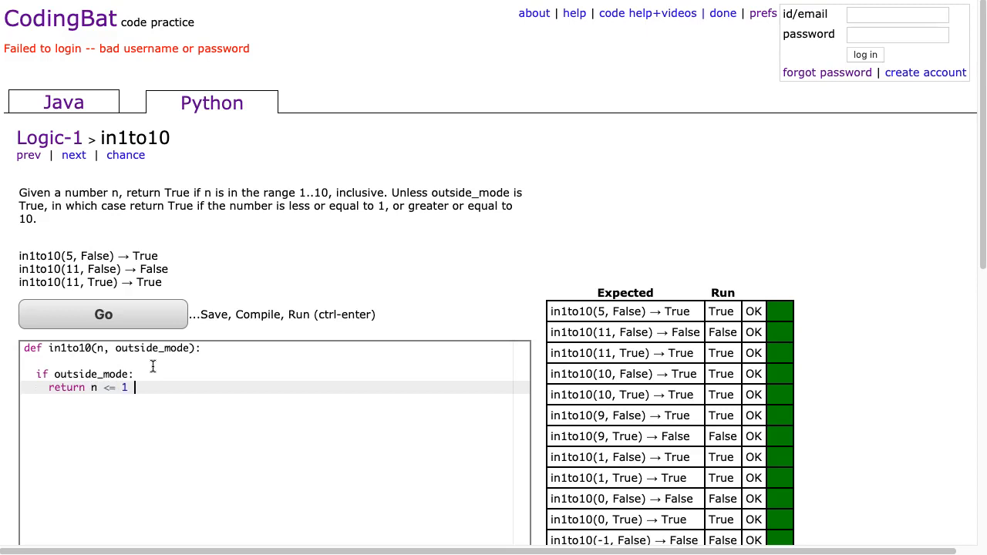
type("|| n >=")
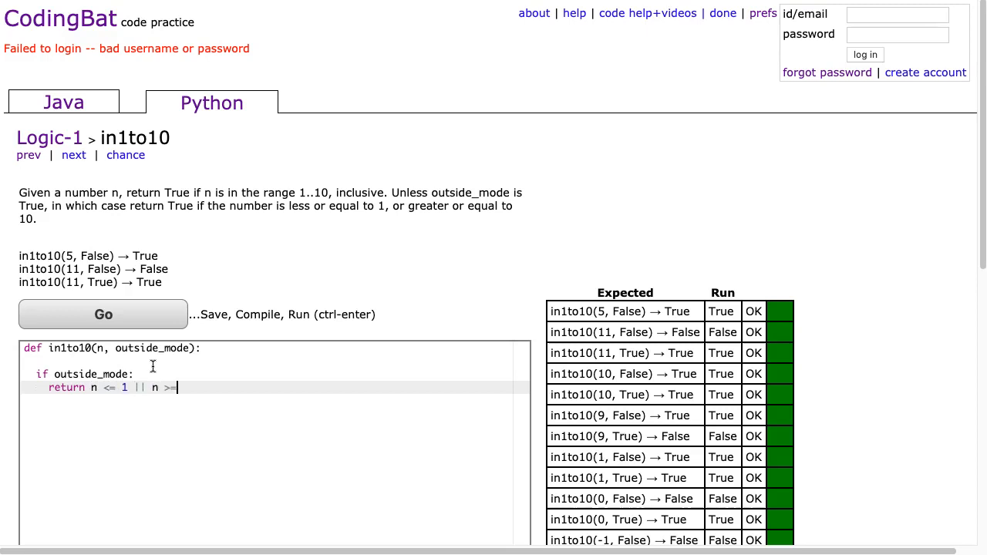
type("10")
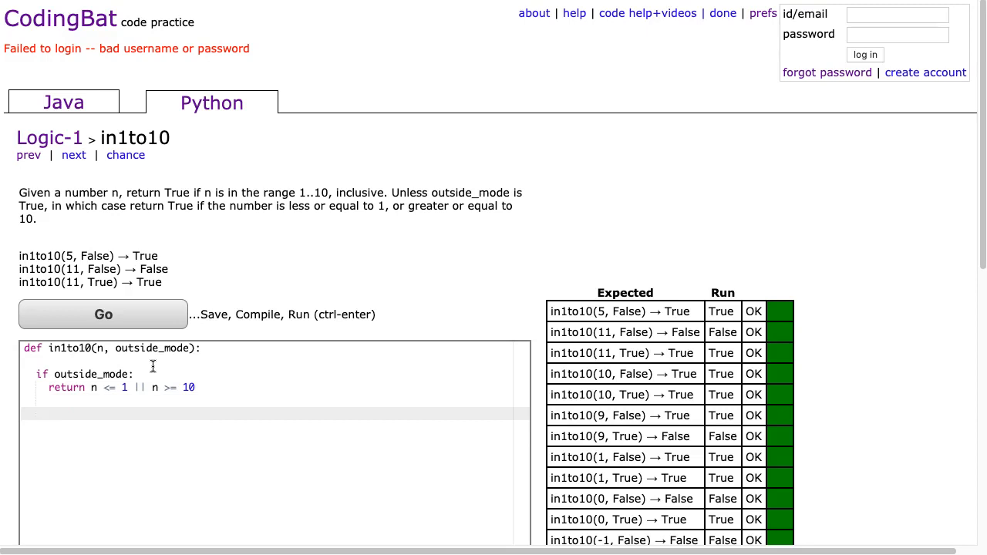
- Add a default line 'return 1 <= n <= 10' after the if block
double_click(94, 387)
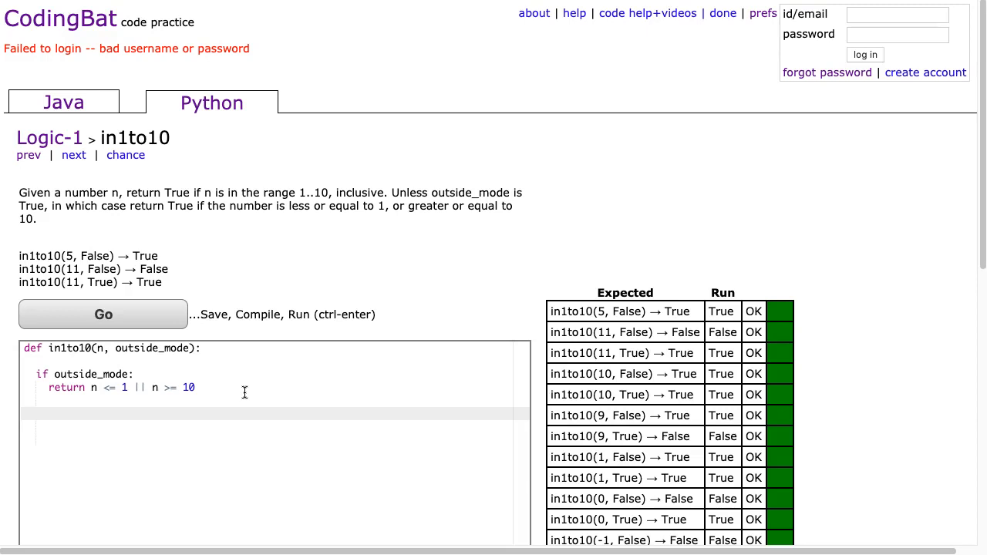
type("return")
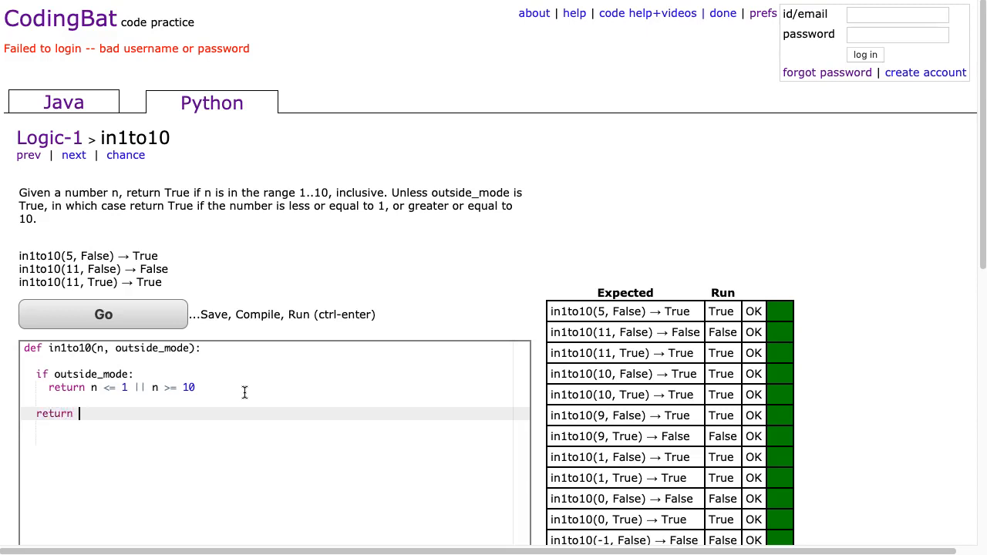
type("1")
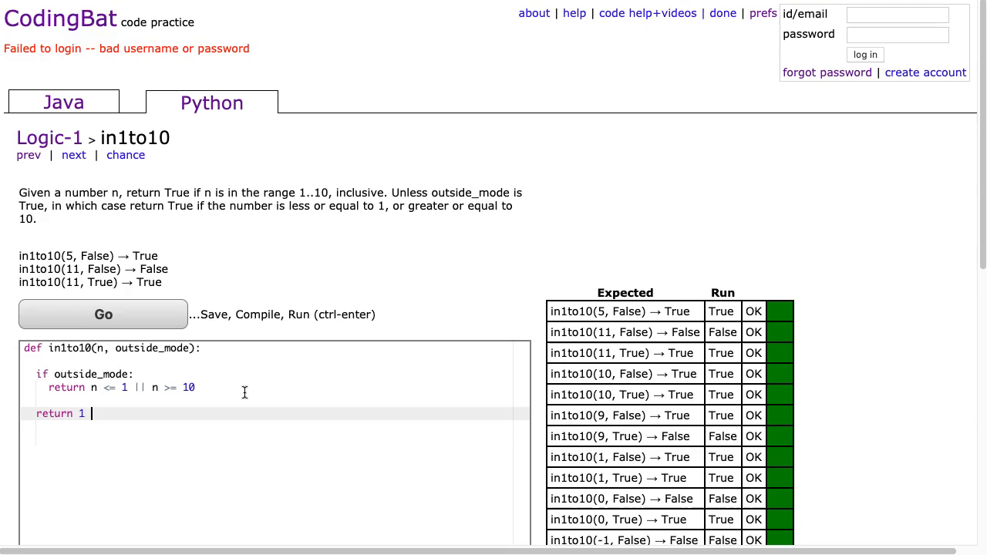
type("<= n < =")
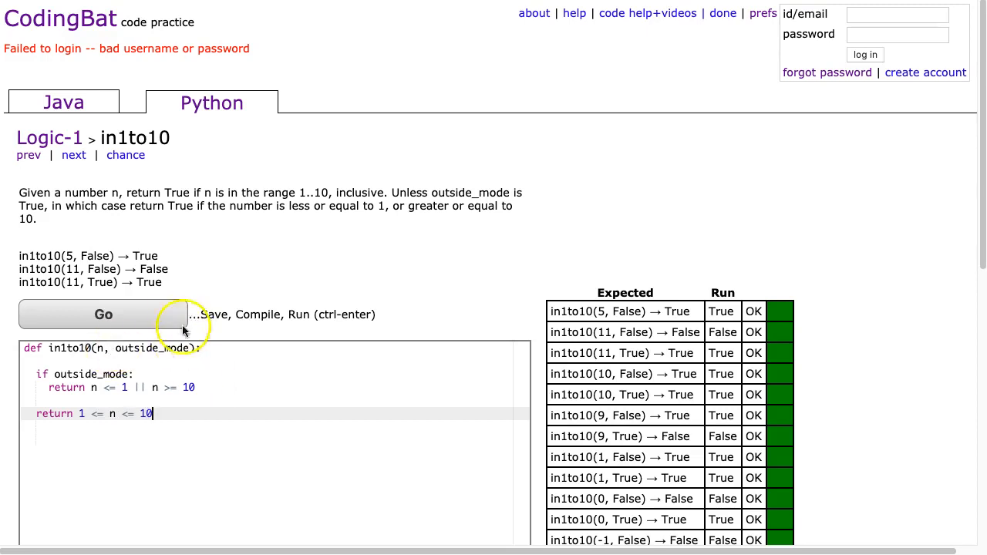
- Run the tests, replace '||' with 'or' on line 4, and rerun to get All Correct
left_click(103, 314)
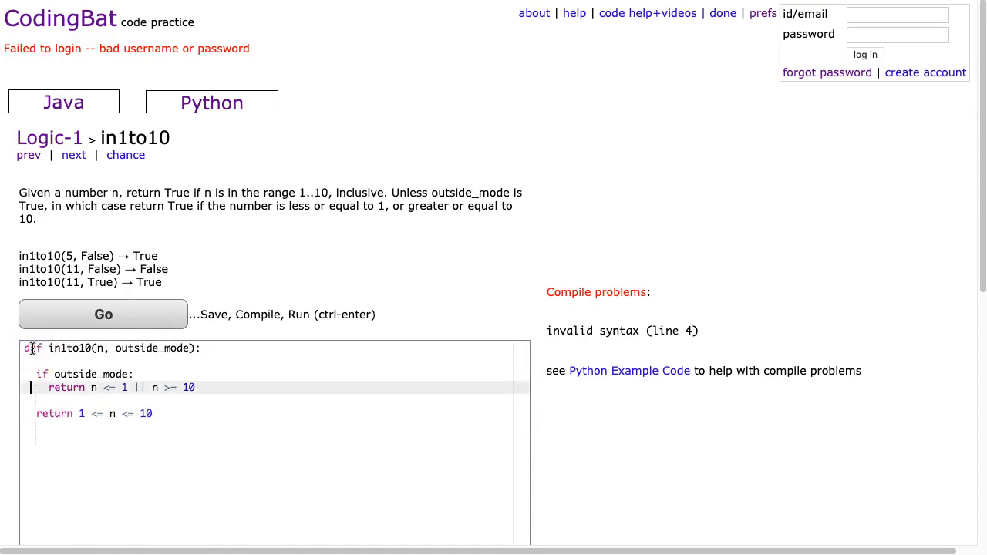
left_click(147, 401)
type("or")
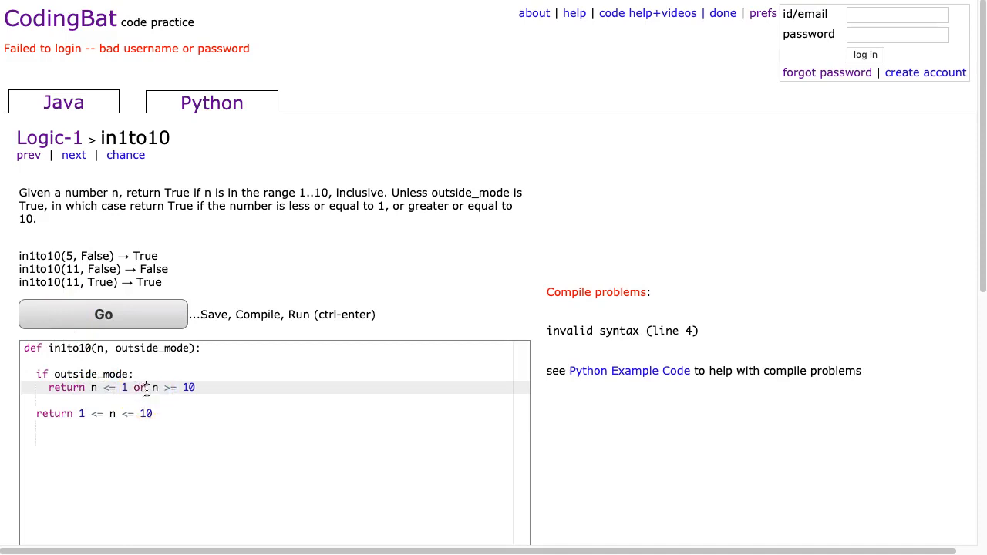
left_click(103, 314)
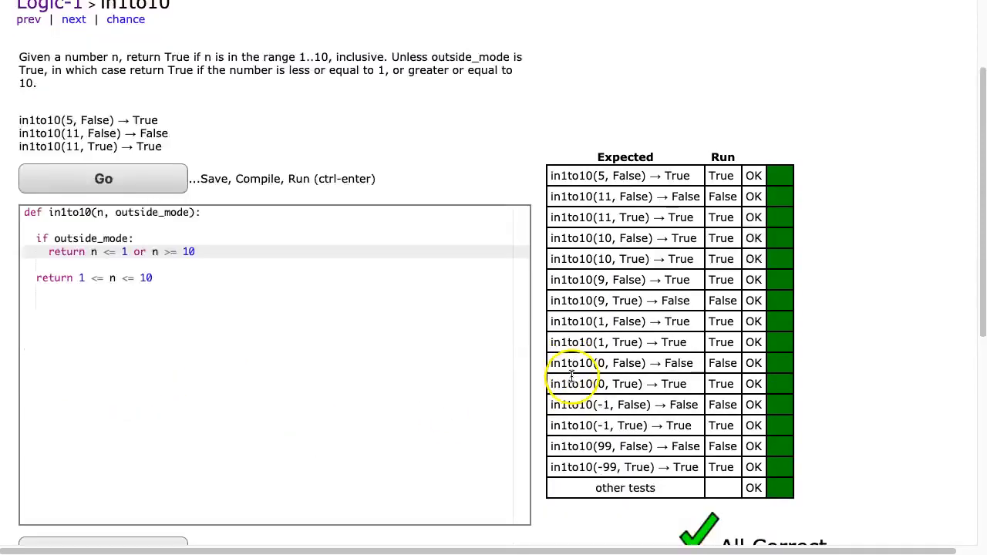
- Comment out 'return 1 <= n <= 10' with '#' and start a new return line above it
scroll("down", 3)
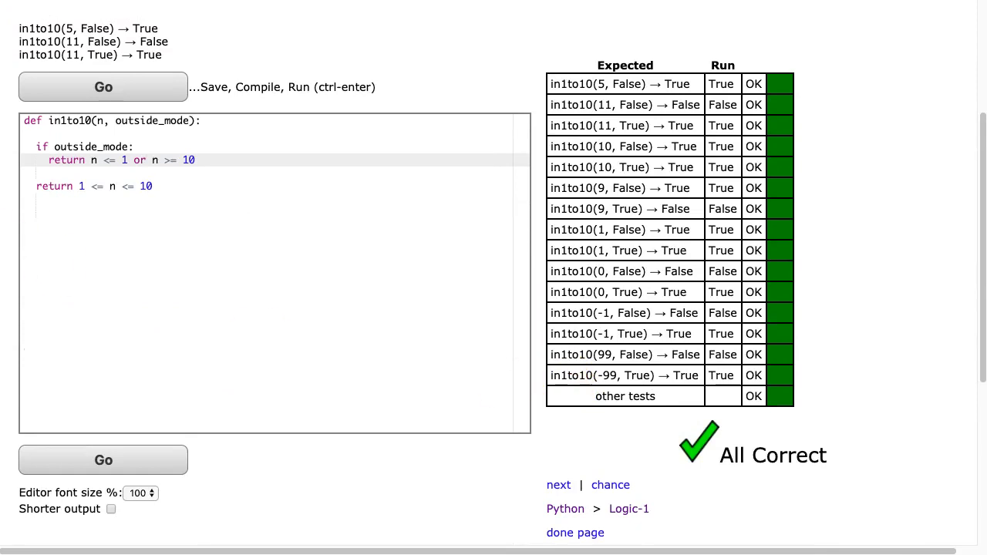
double_click(81, 185)
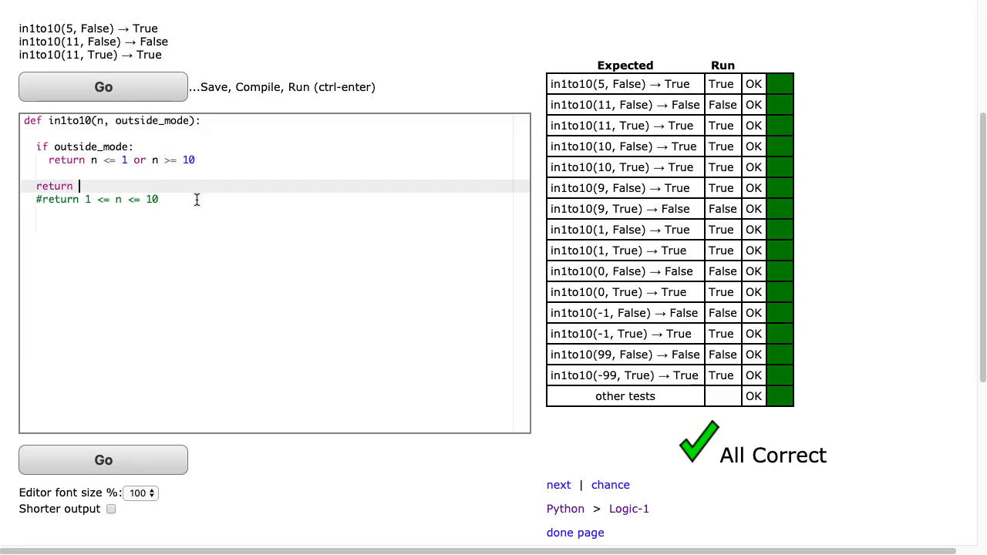
- Complete the new line as 'return n >= 1 and n <= 10'
type("n")
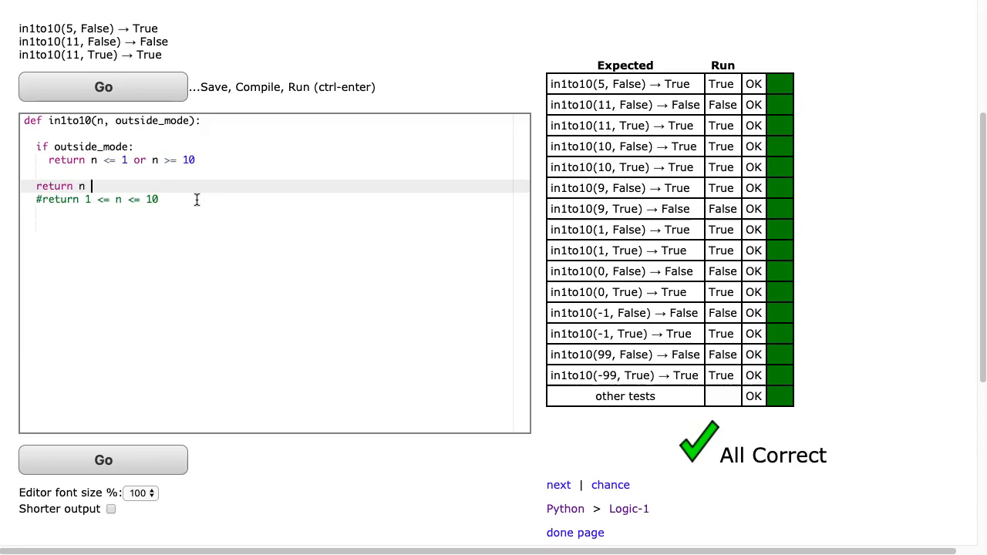
type(">= 1 a")
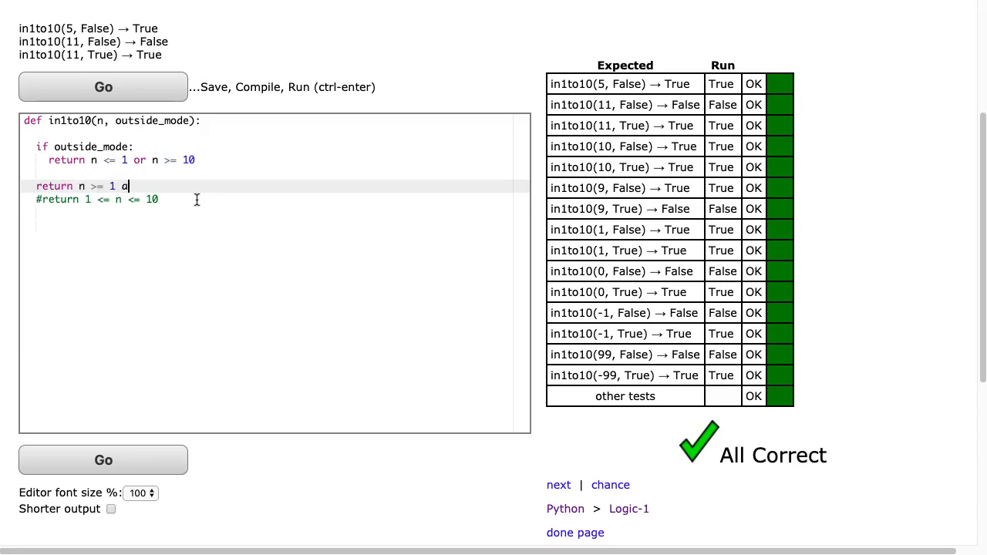
type("nd n <=")
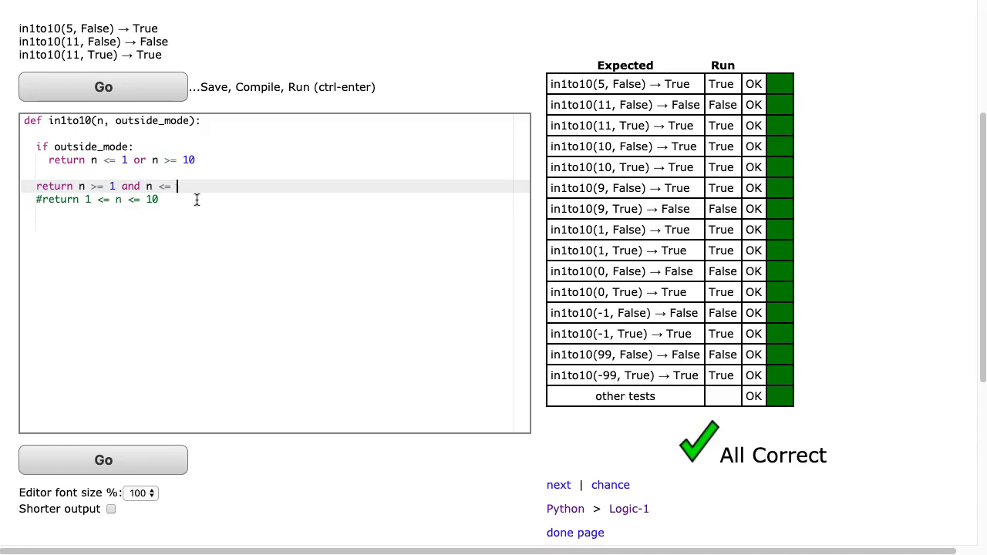
type("10")
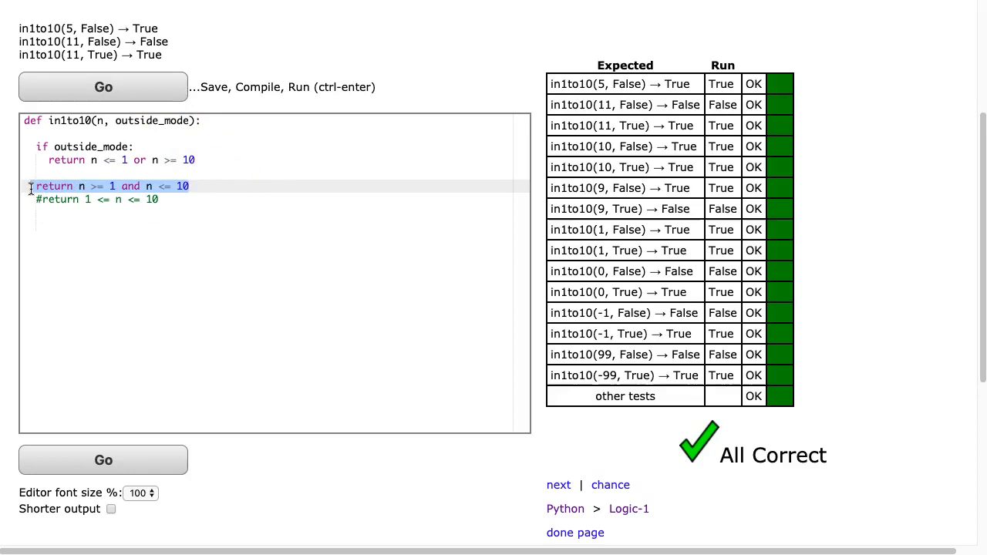
left_click(89, 199)
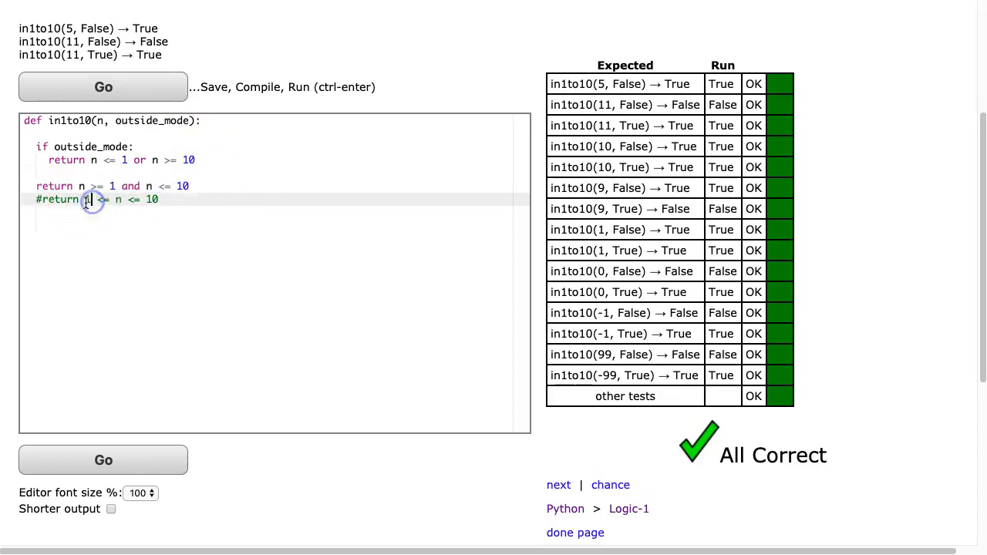